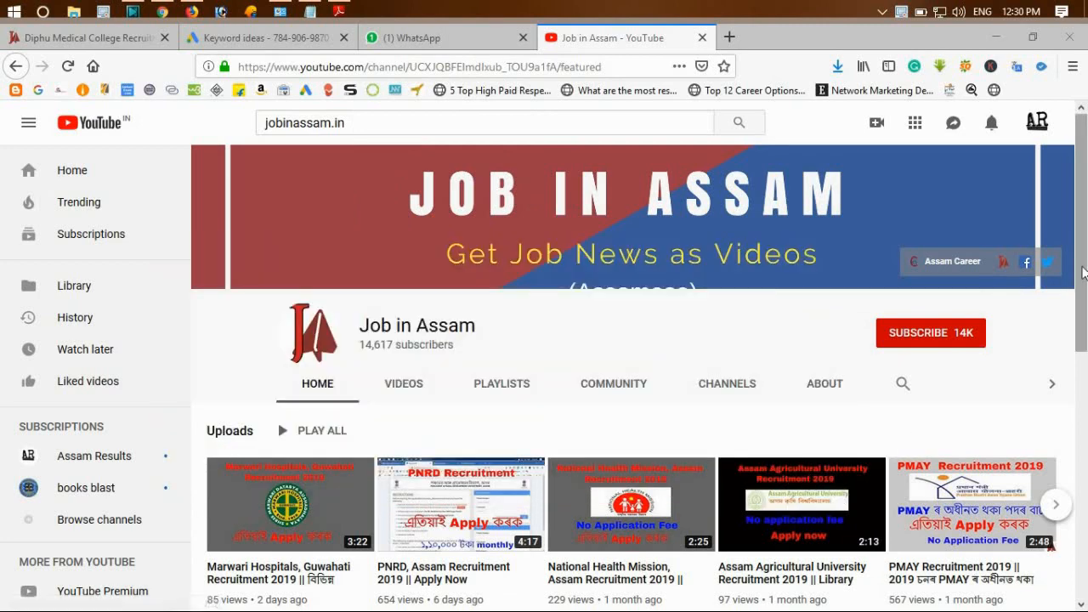
Step: Scroll down the ASTC Recruitment 2019 article toward the 'Posts under ASTC Recruitment 2019' section
scroll(down, 3)
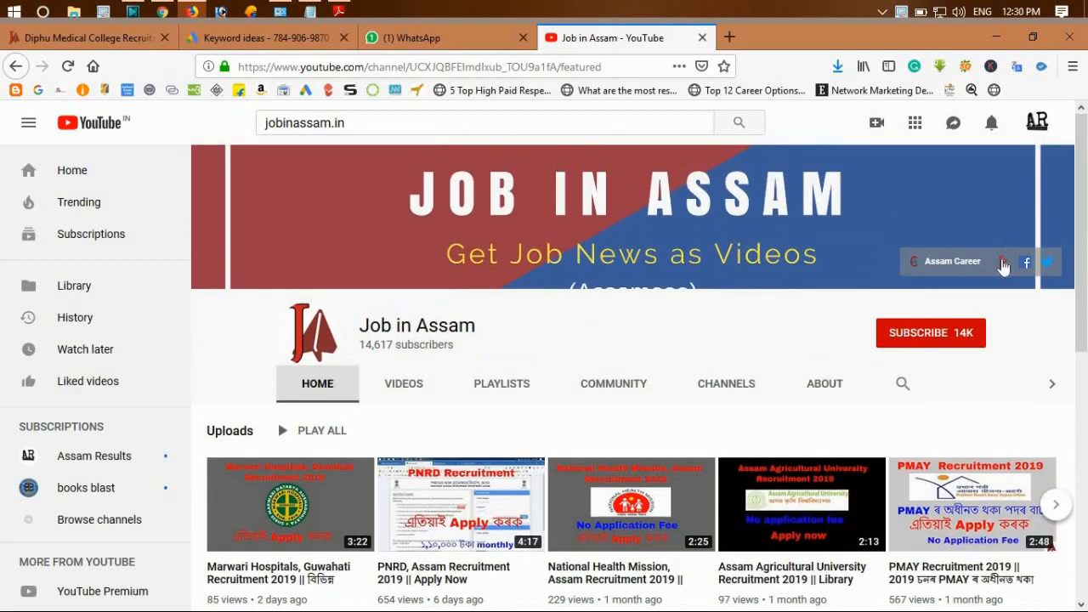
scroll(down, 3)
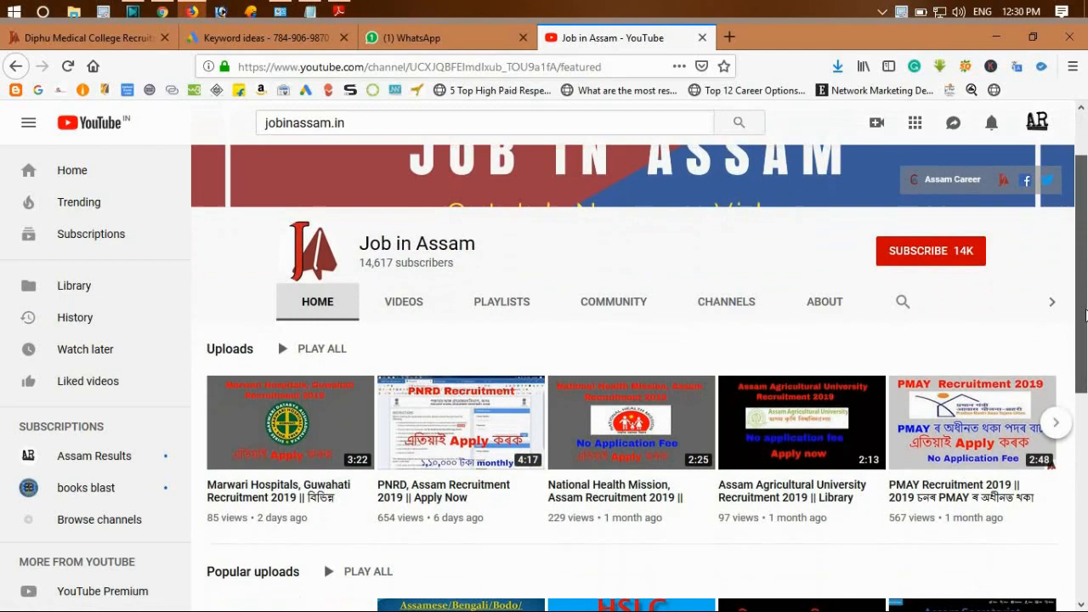
scroll(down, 3)
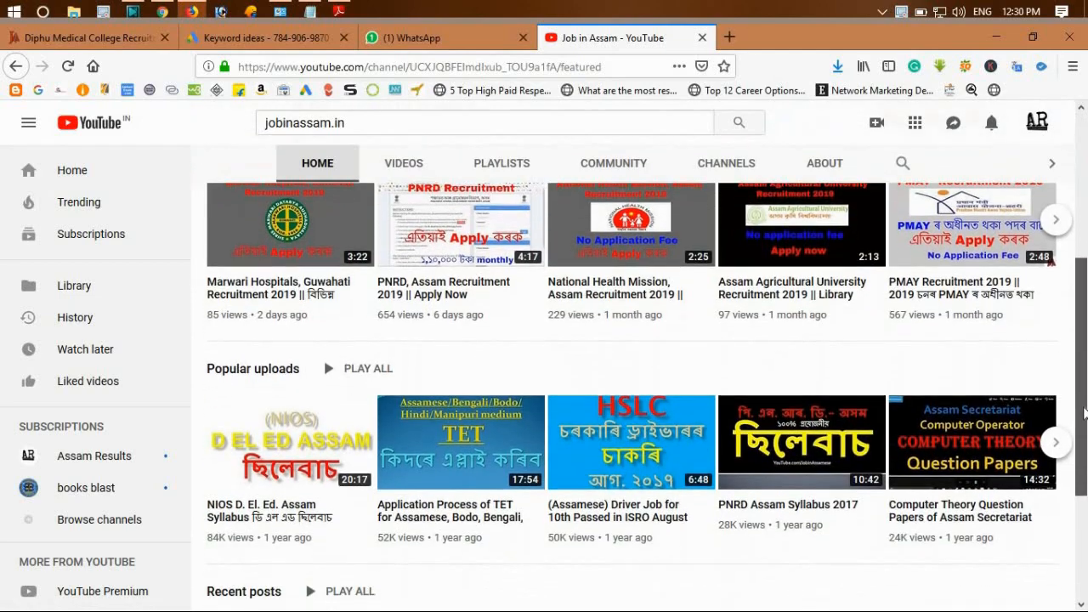
scroll(down, 3)
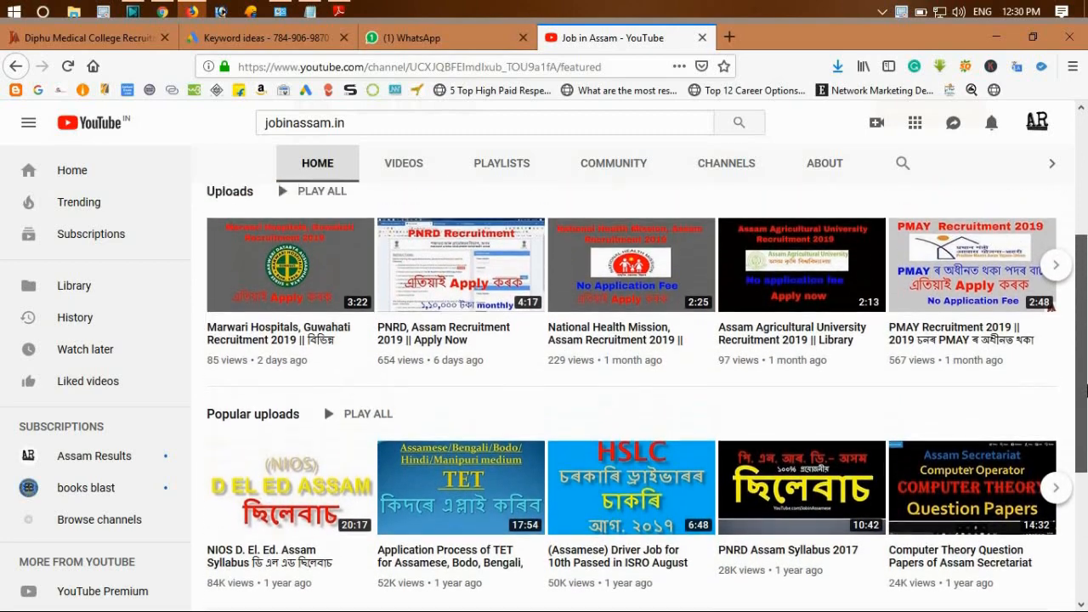
scroll(down, 3)
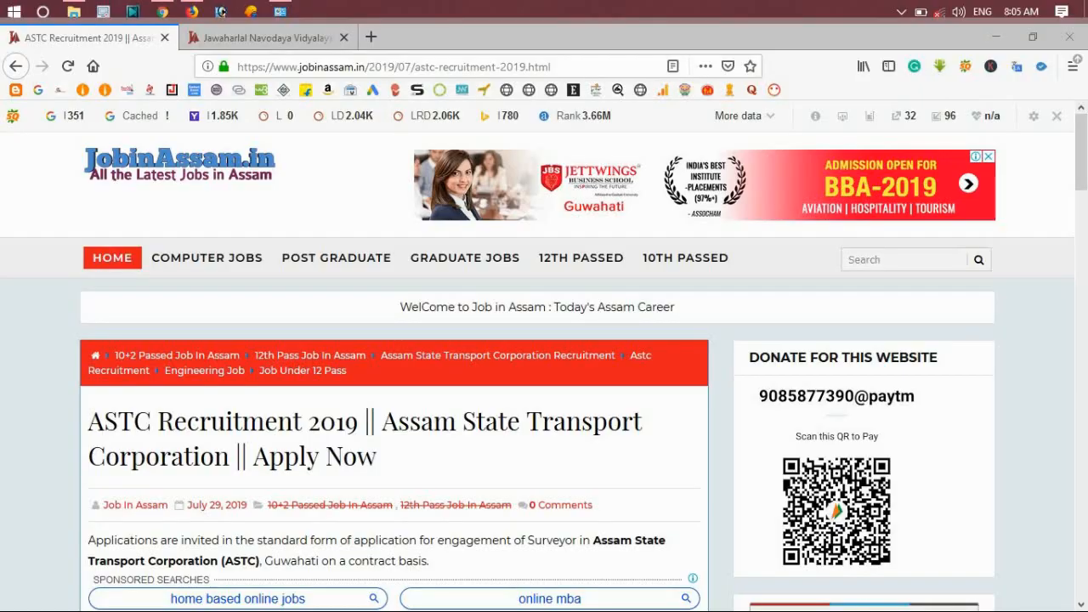
mouse_move(799, 270)
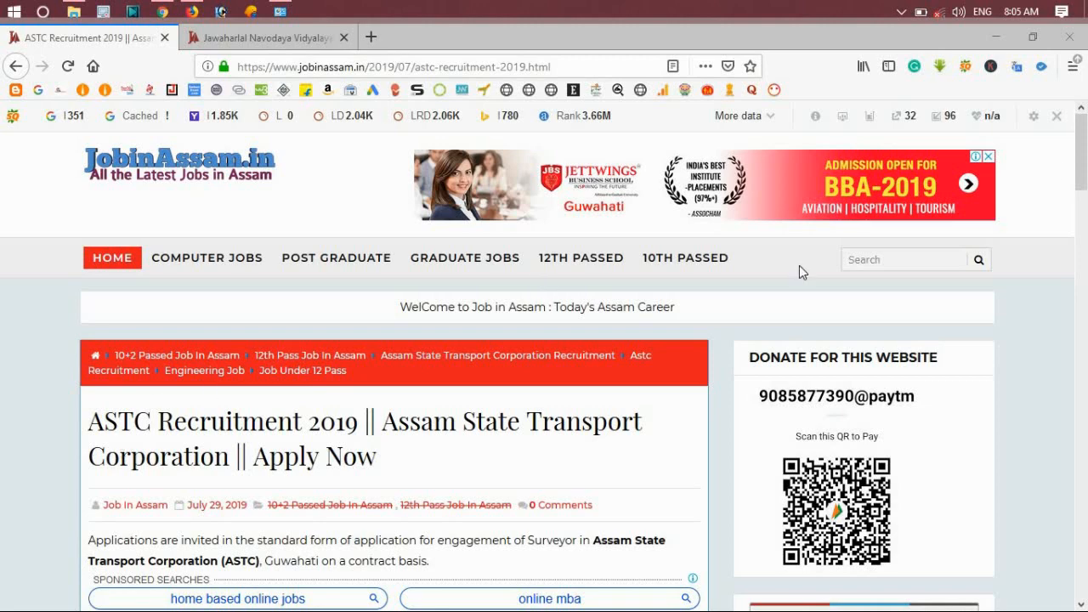
scroll(down, 3)
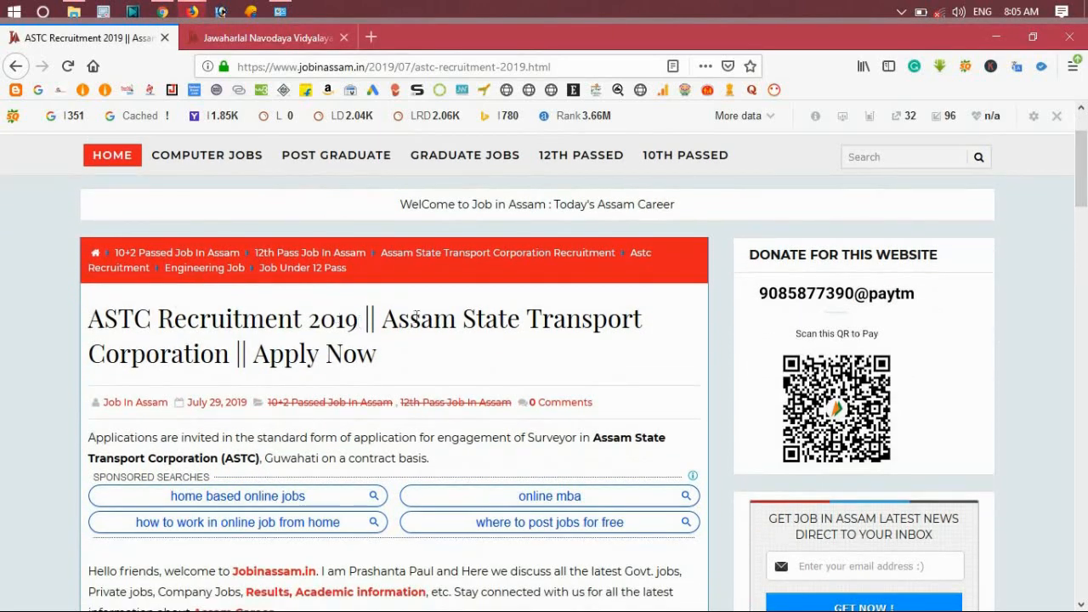
mouse_move(1020, 209)
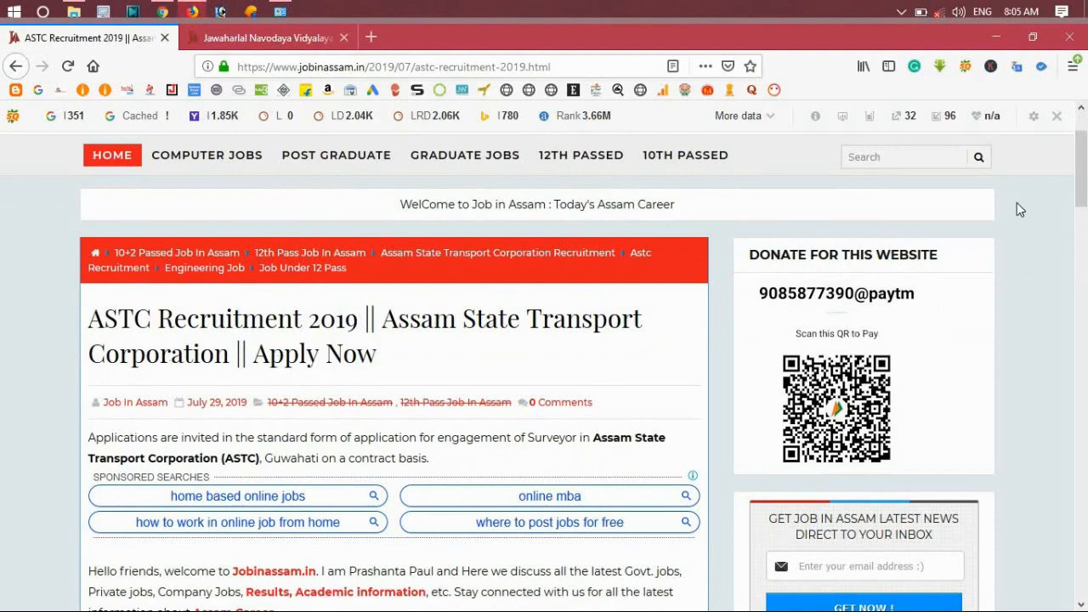
scroll(down, 3)
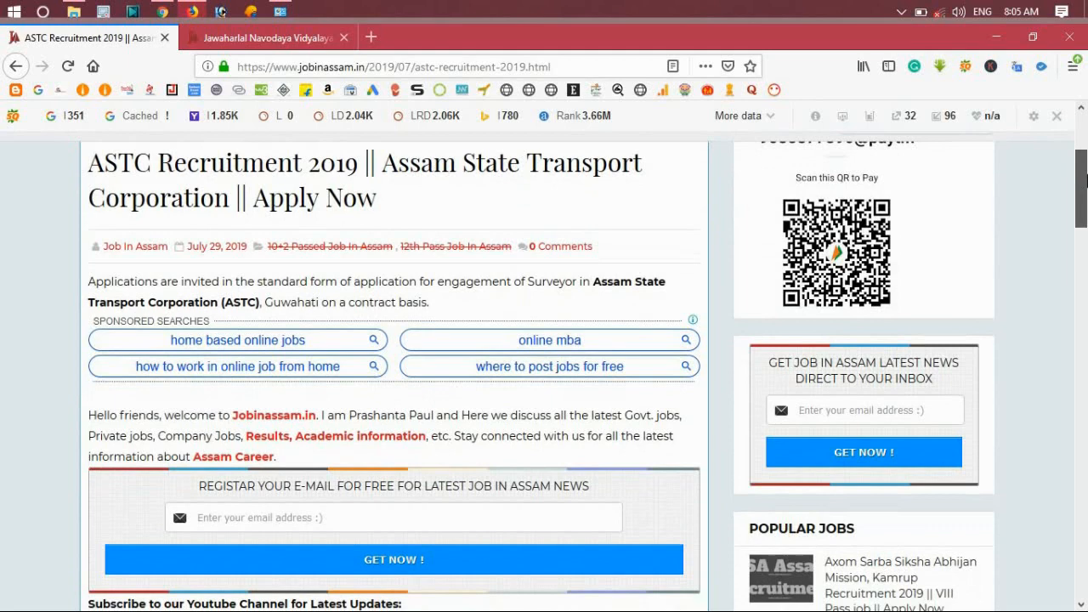
scroll(down, 3)
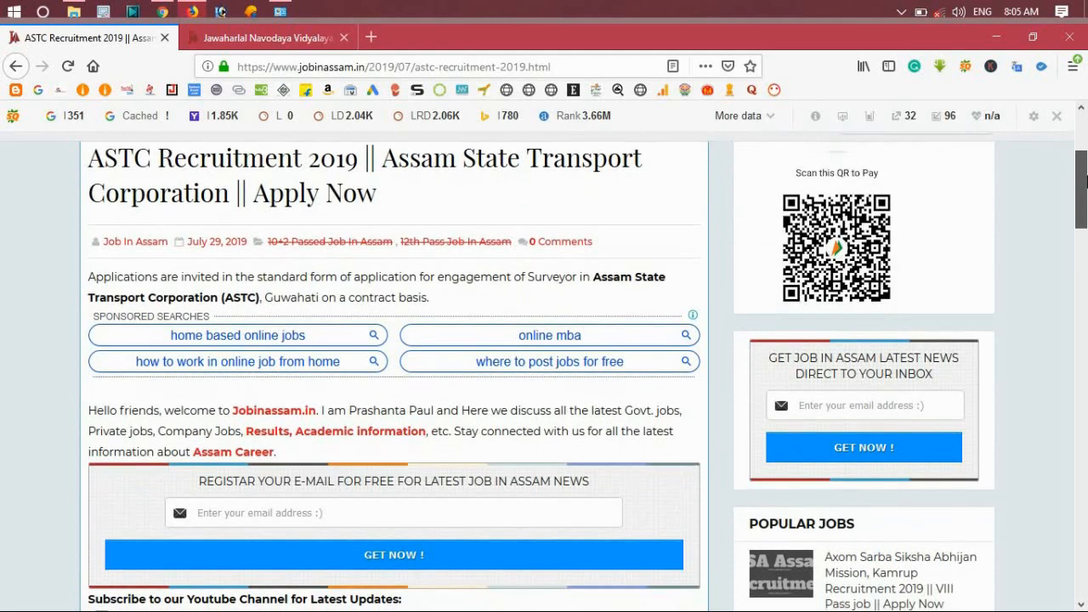
scroll(down, 3)
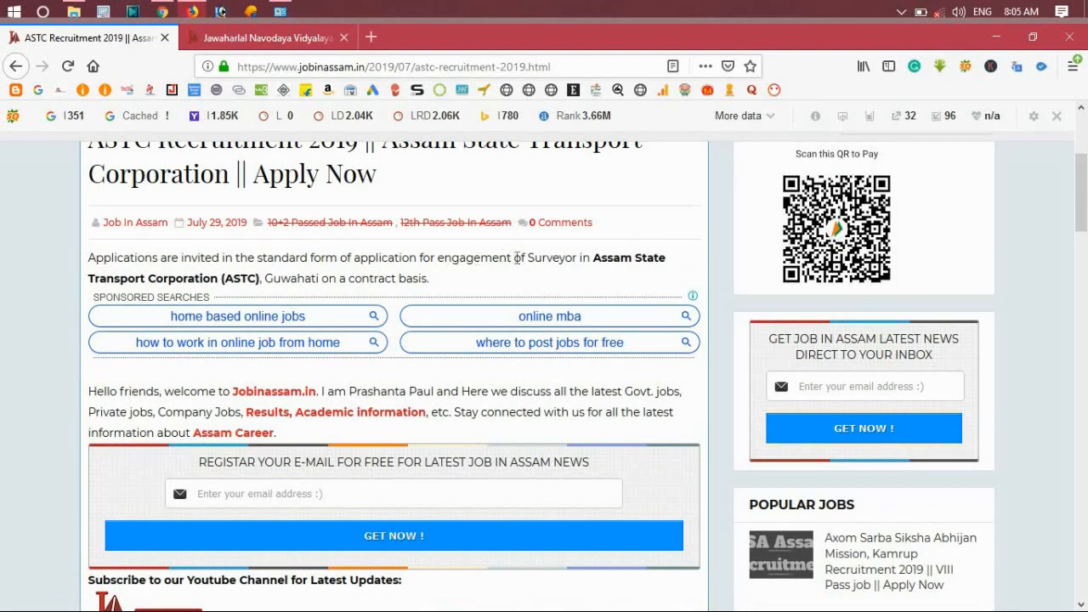
mouse_move(529, 258)
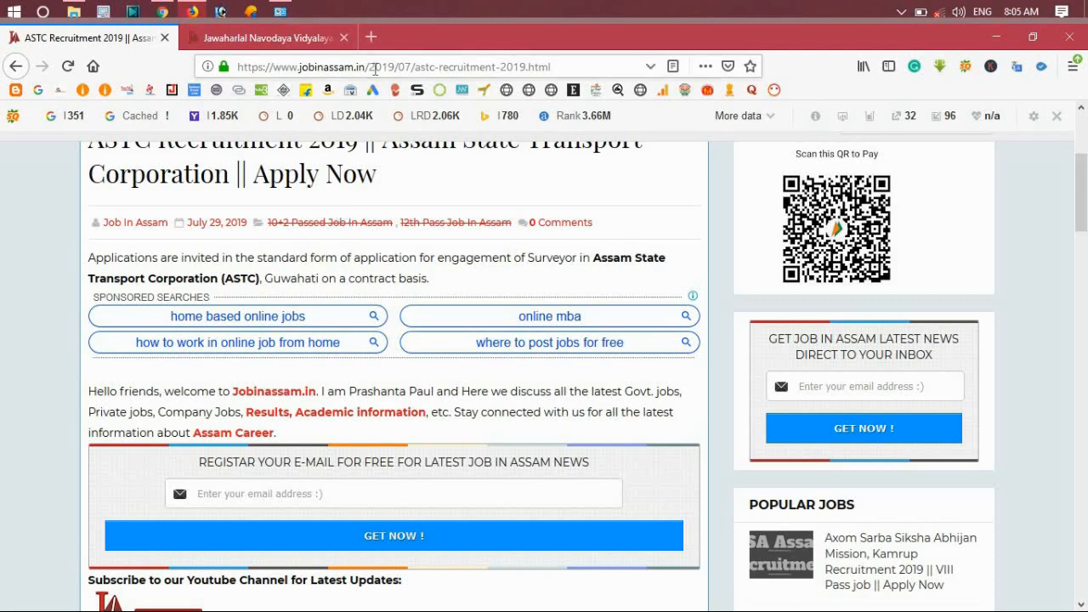
Step: Bring the Surveyor post, Rs. 12000 monthly salary and diploma/ITI surveying qualification into view
click(374, 67)
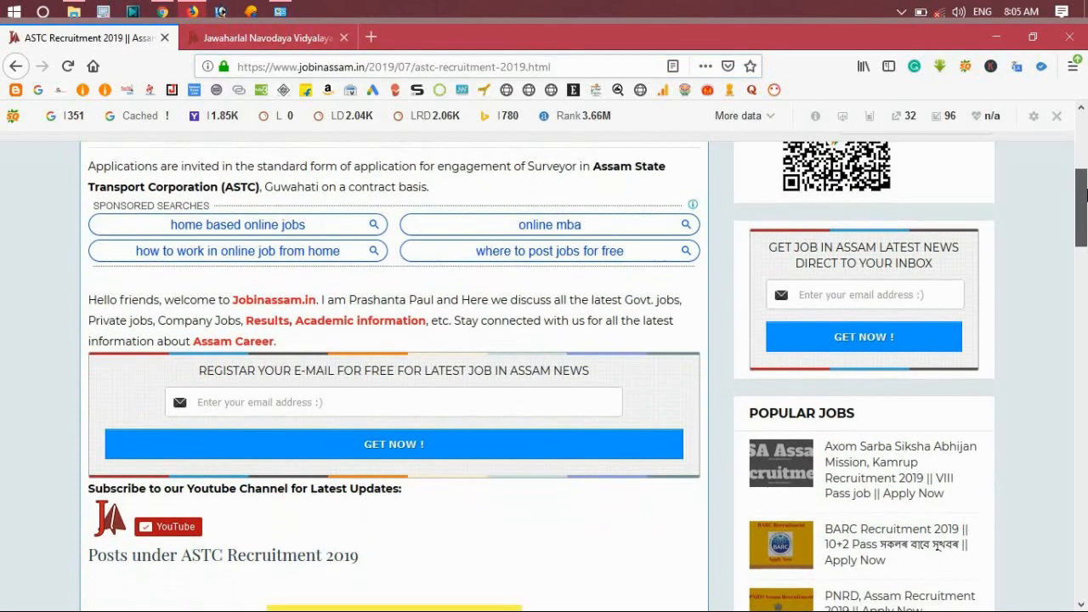
scroll(down, 3)
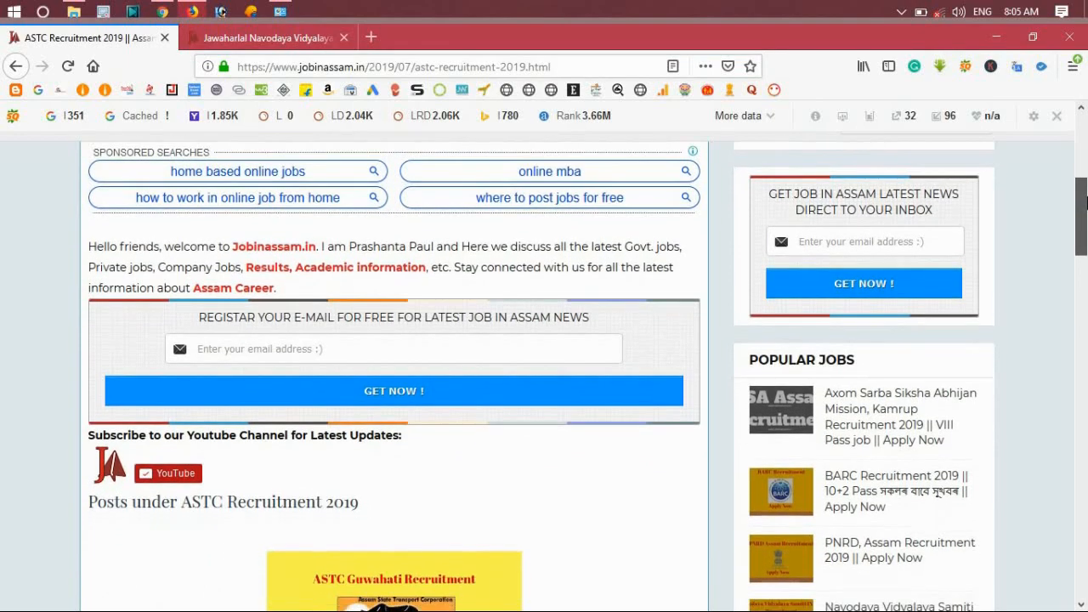
scroll(down, 3)
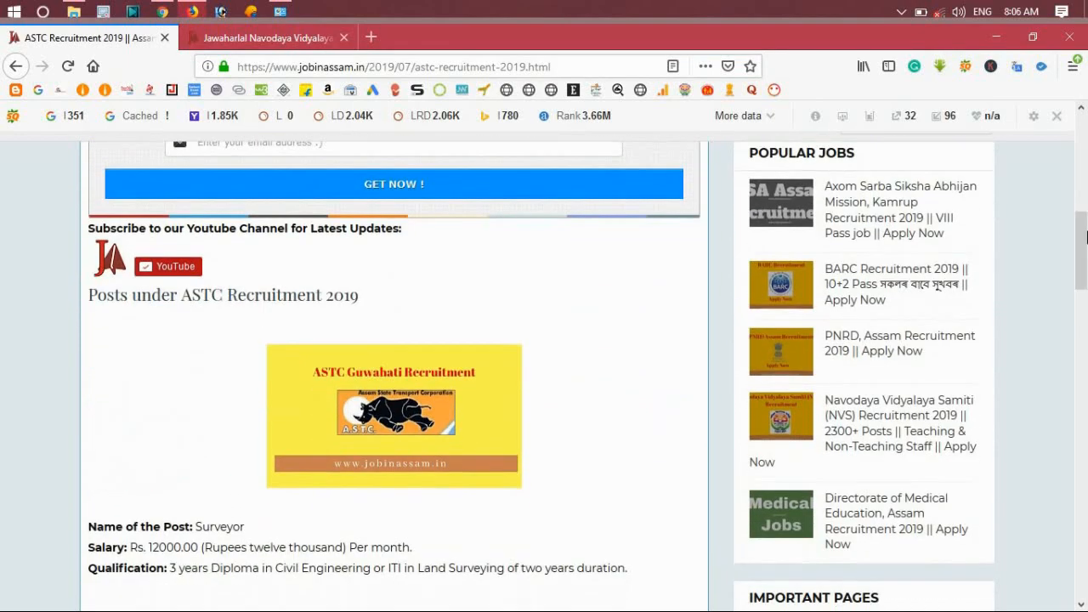
scroll(down, 3)
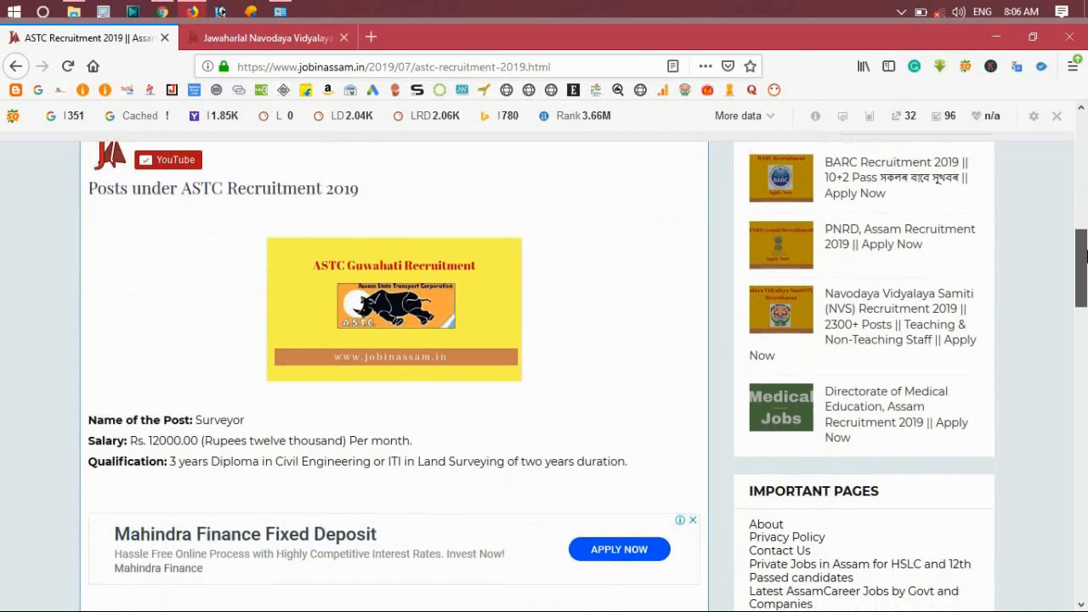
scroll(down, 3)
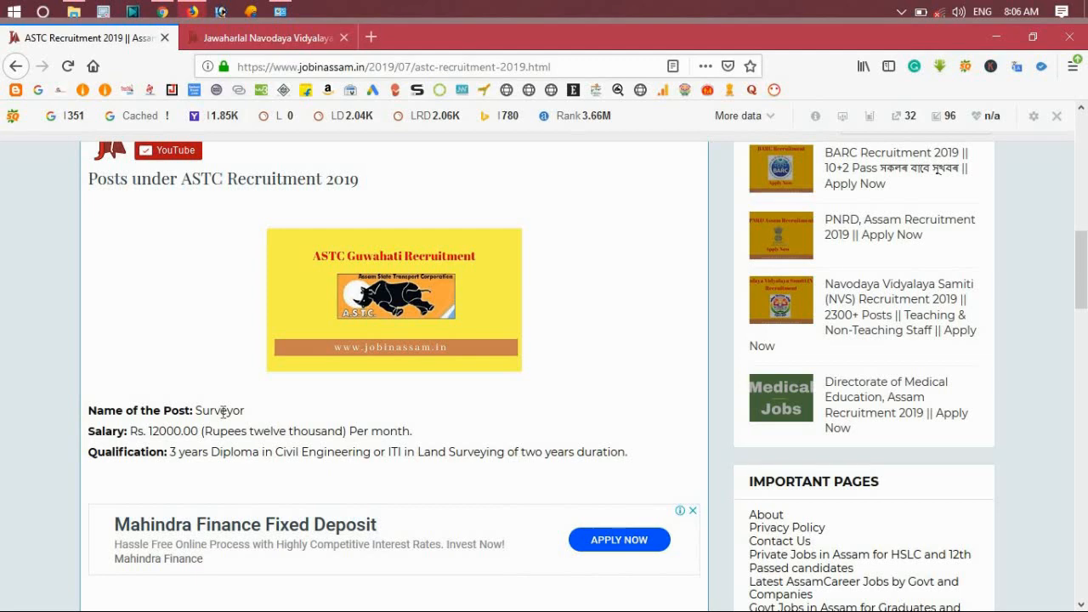
mouse_move(187, 448)
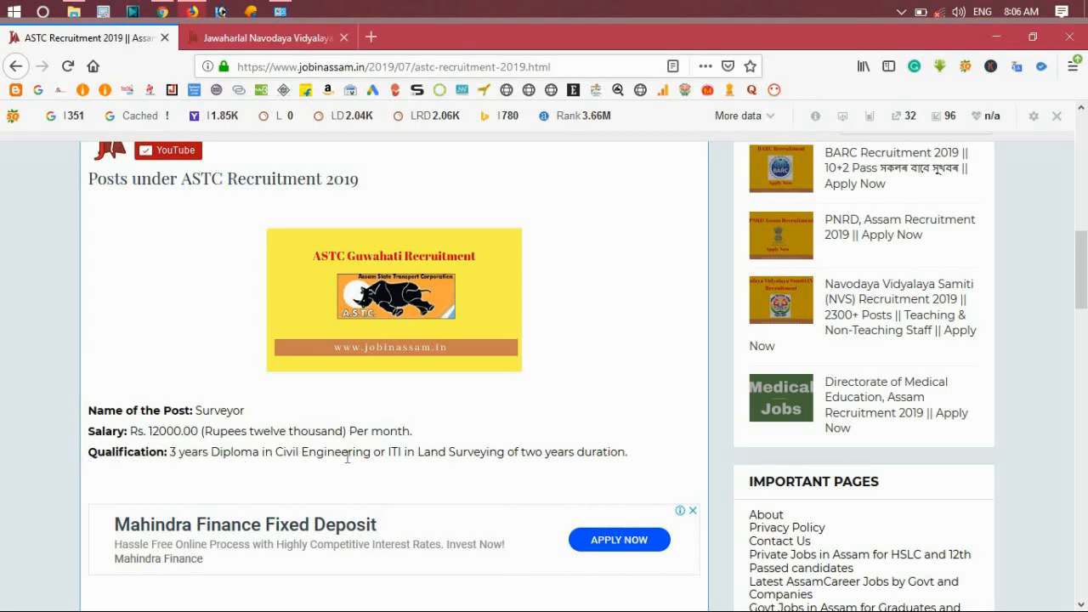
mouse_move(480, 466)
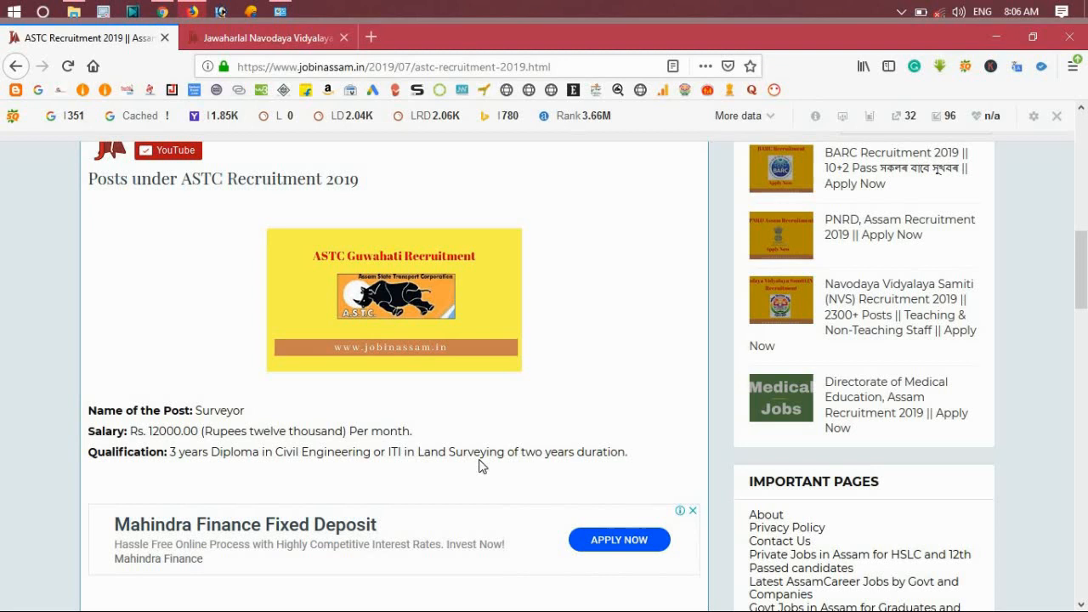
mouse_move(648, 459)
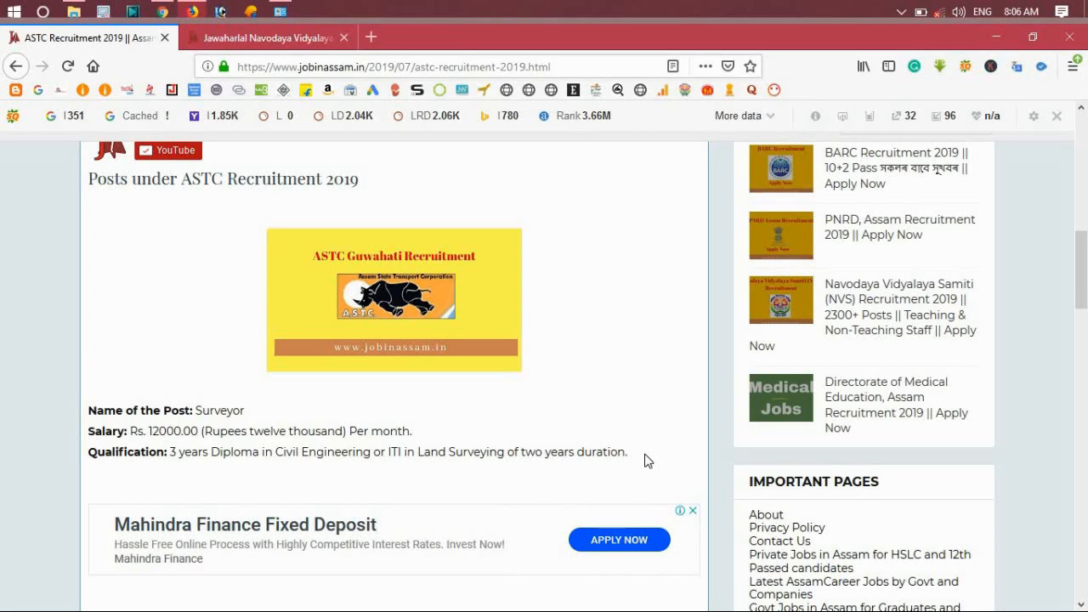
mouse_move(774, 409)
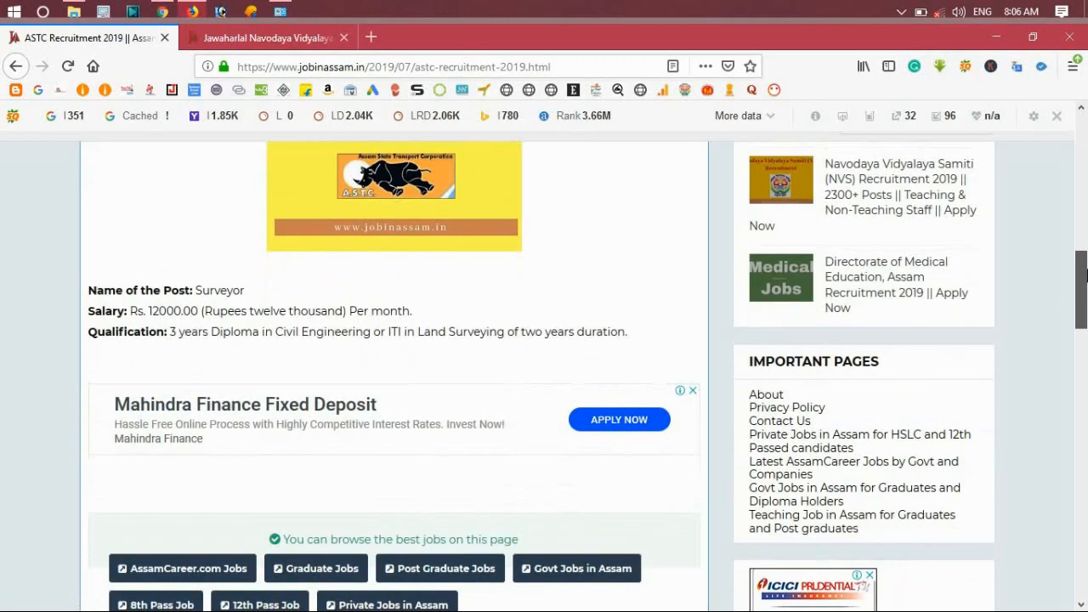
Step: Scroll to 'How to Apply': apply by 31 July 2019 to the ASTC Managing Director, Guwahati
scroll(down, 3)
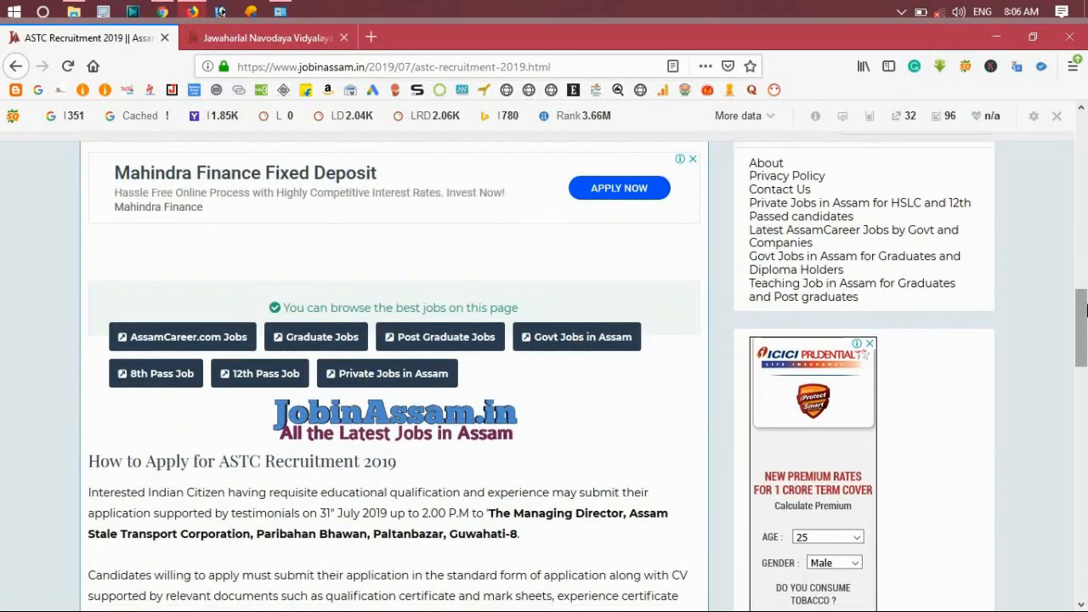
scroll(down, 3)
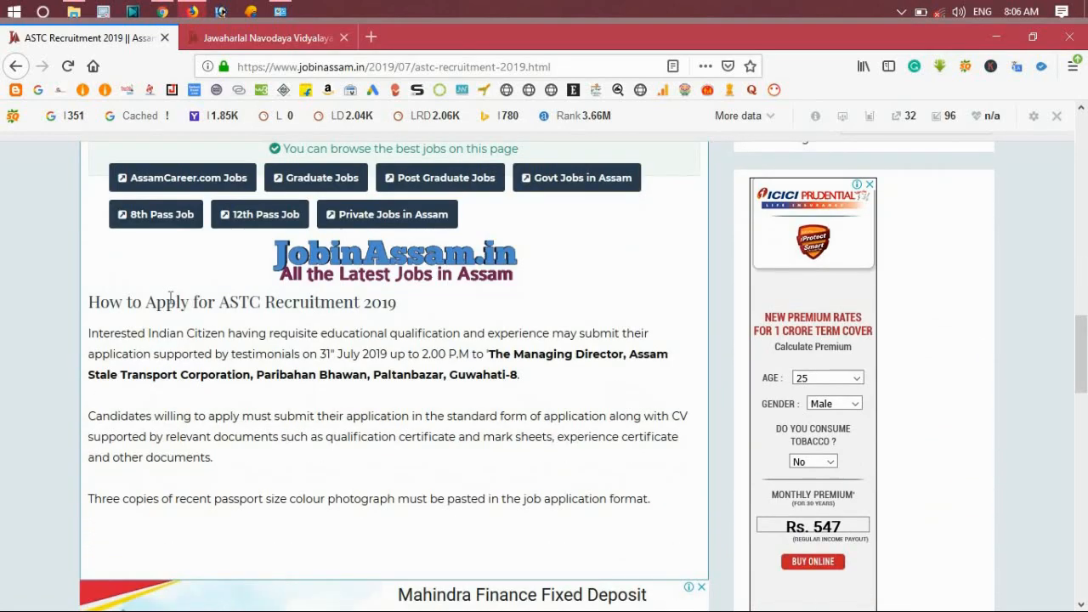
mouse_move(331, 352)
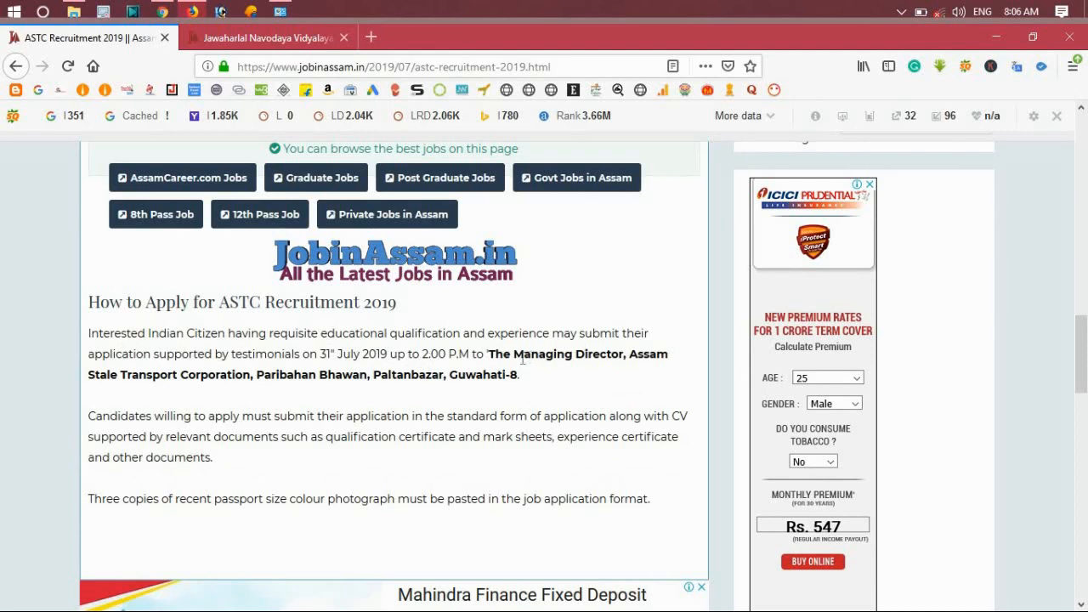
mouse_move(163, 392)
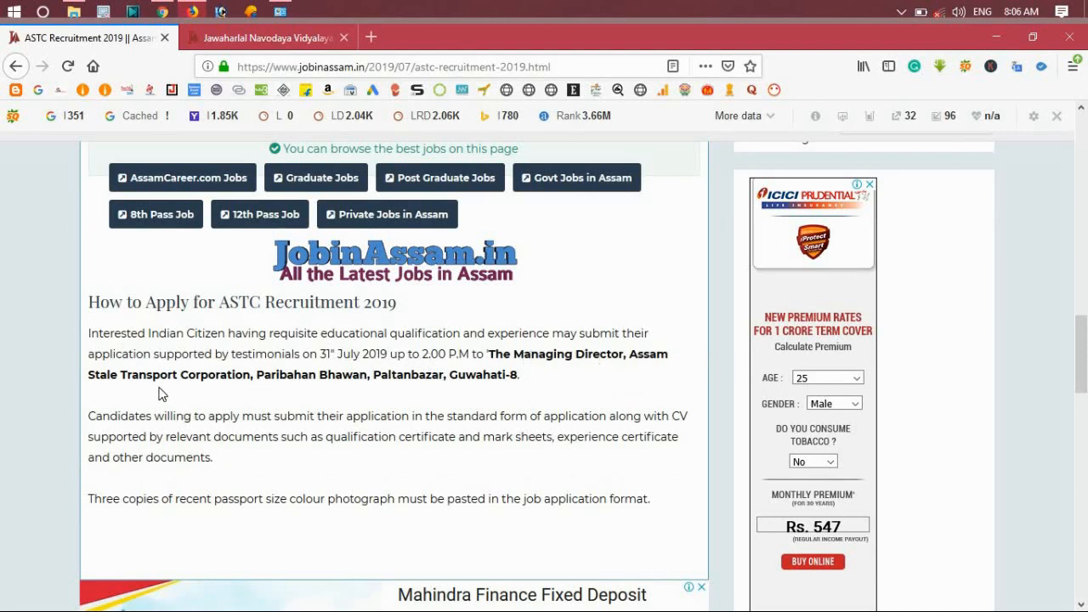
mouse_move(309, 395)
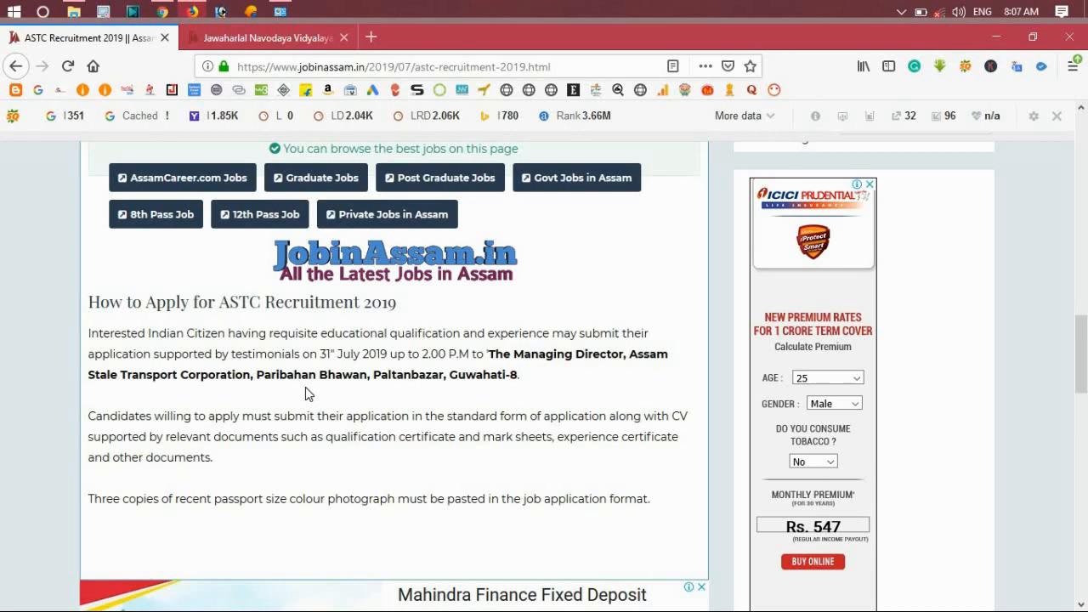
scroll(down, 3)
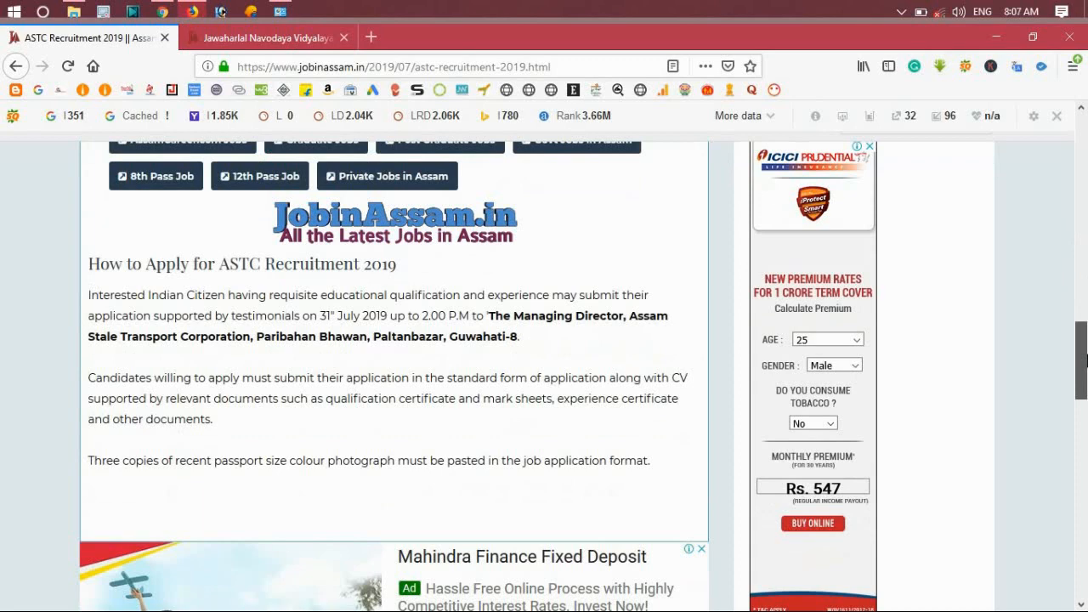
scroll(down, 3)
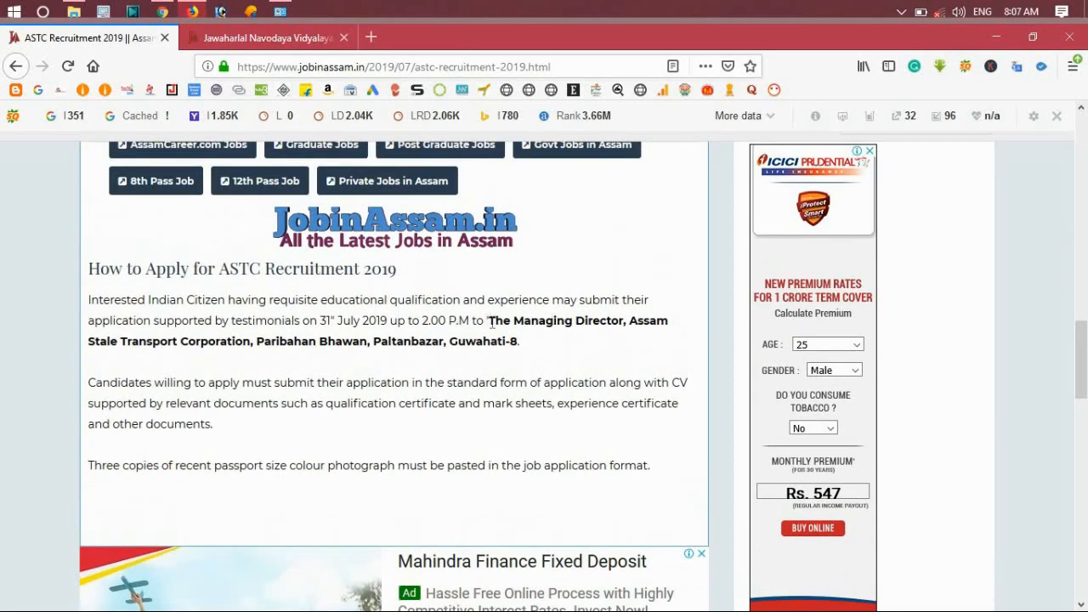
mouse_move(351, 323)
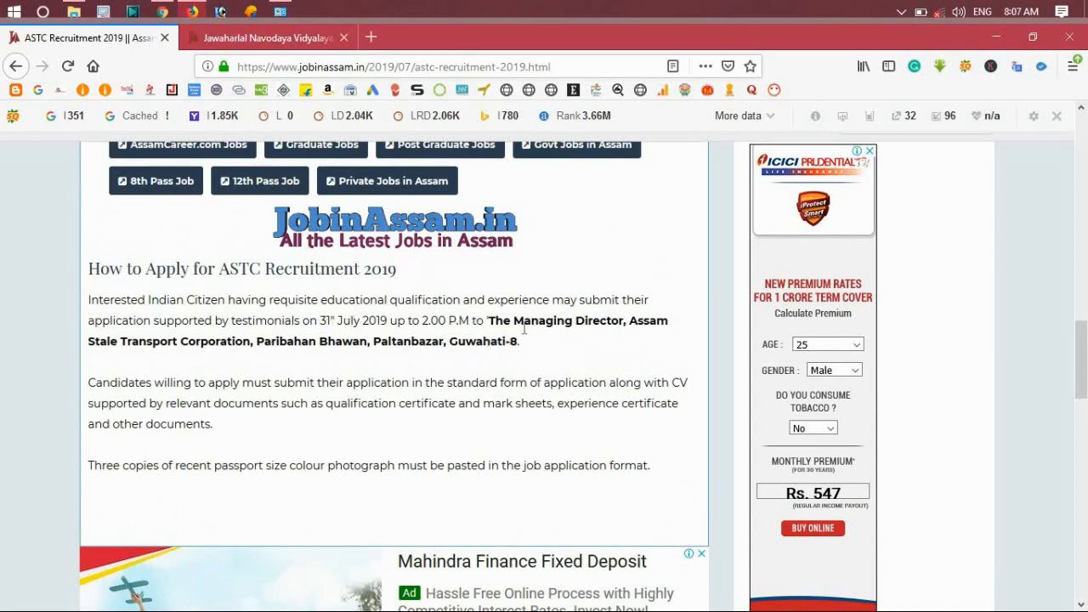
mouse_move(408, 360)
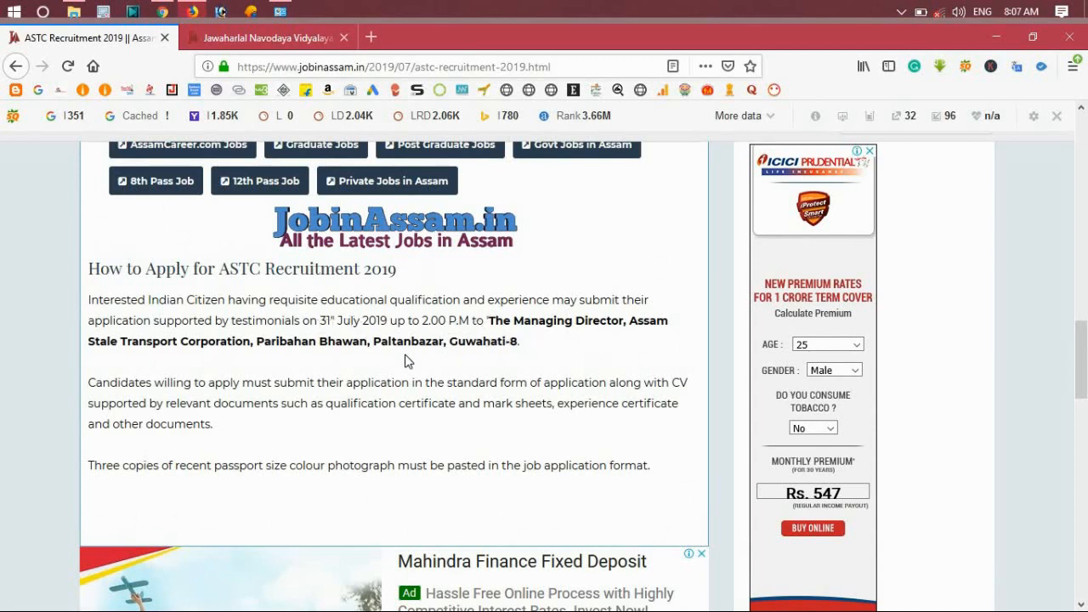
mouse_move(489, 320)
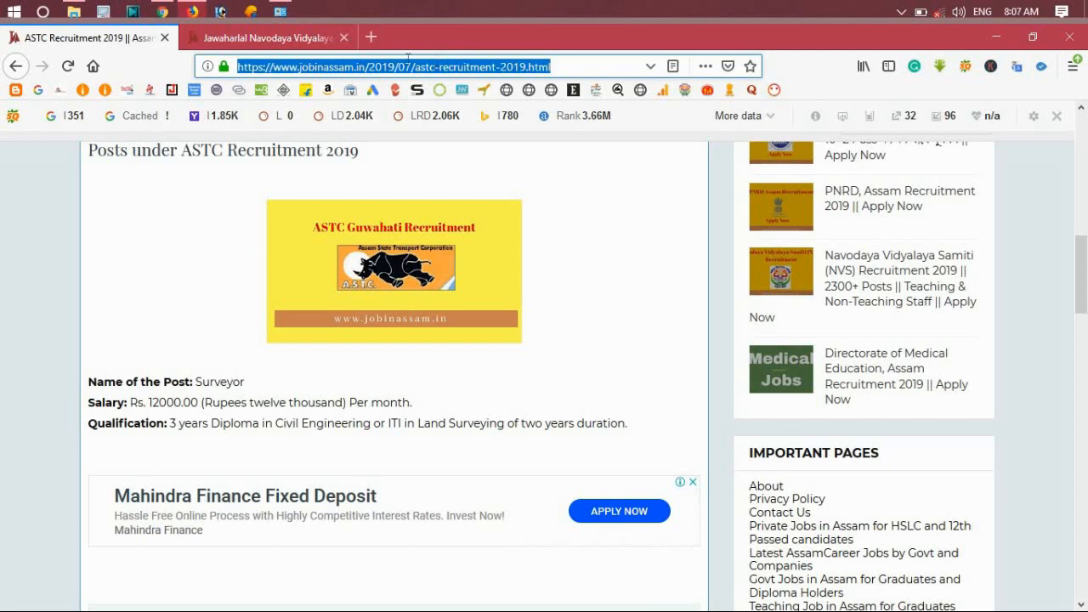
Step: Return to the Surveyor post details and select the page address bar
click(392, 67)
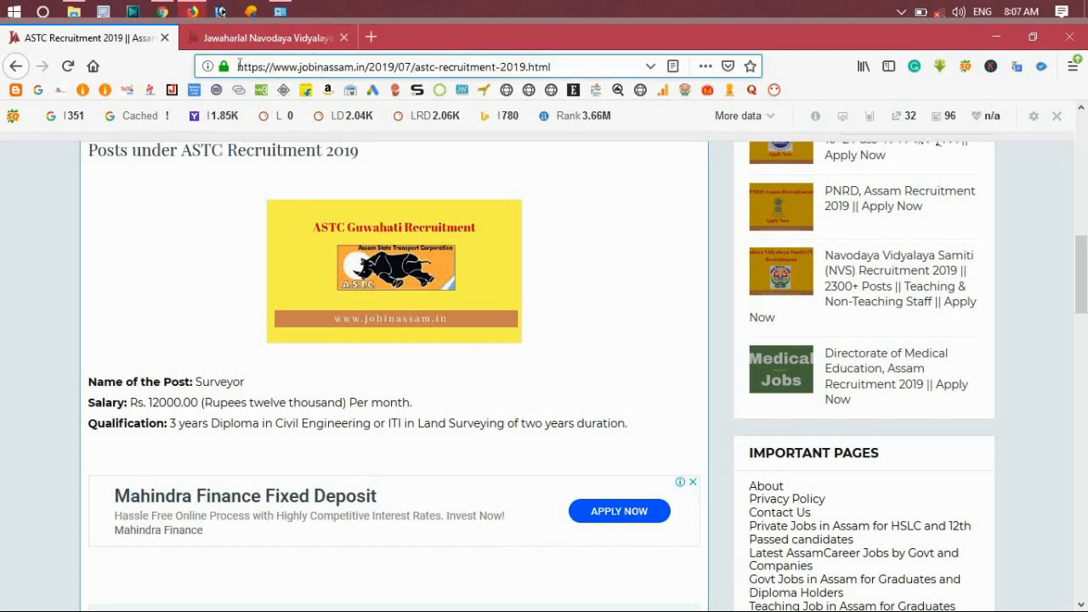
mouse_move(207, 116)
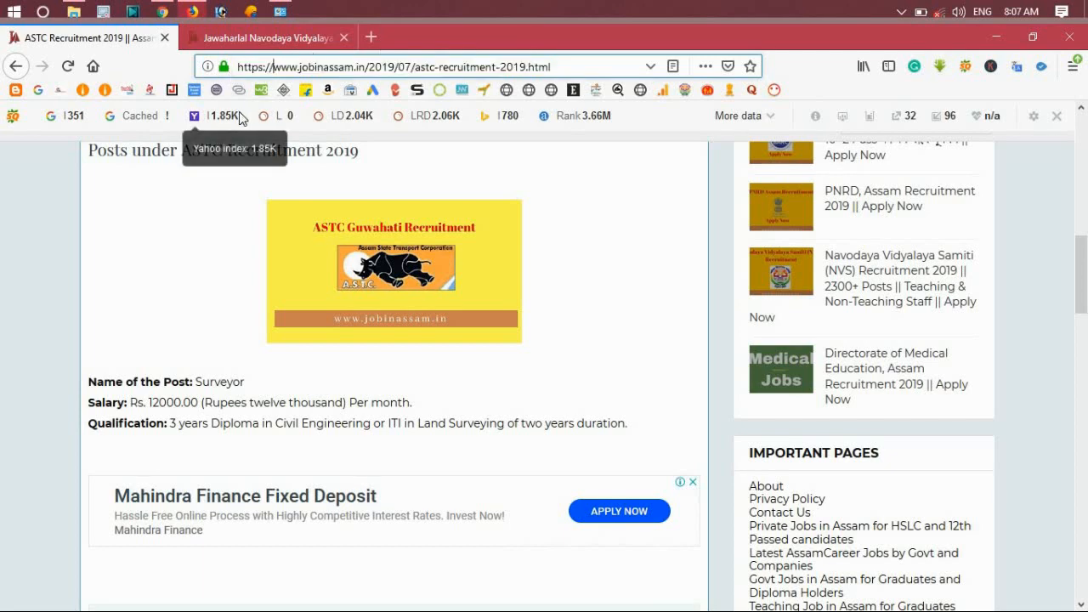